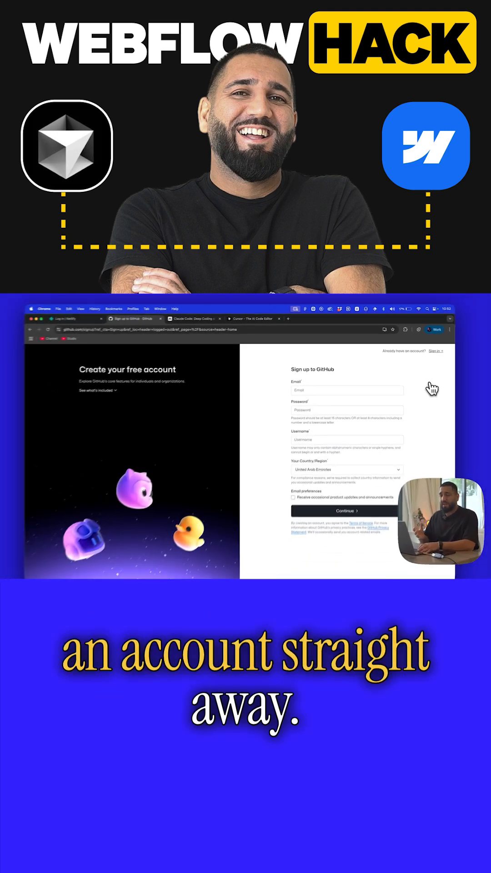
Start a new GitHub repository from the dashboard and focus the Repository name field
click(55, 322)
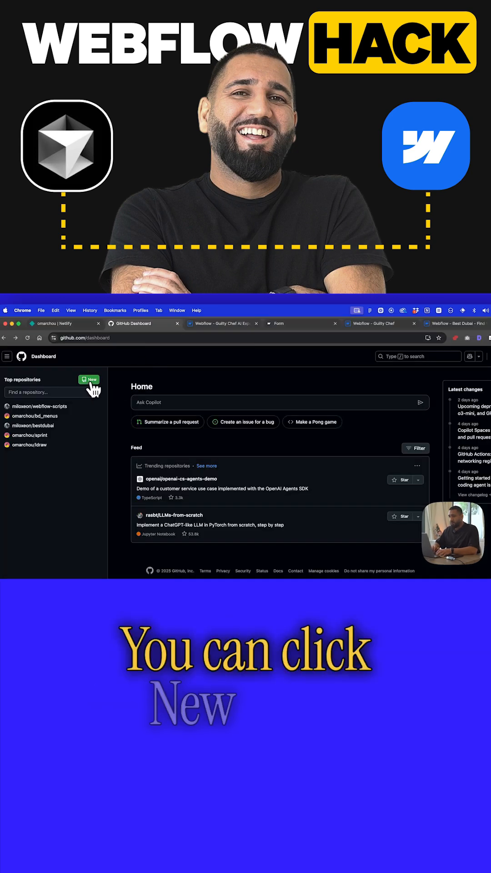
click(88, 379)
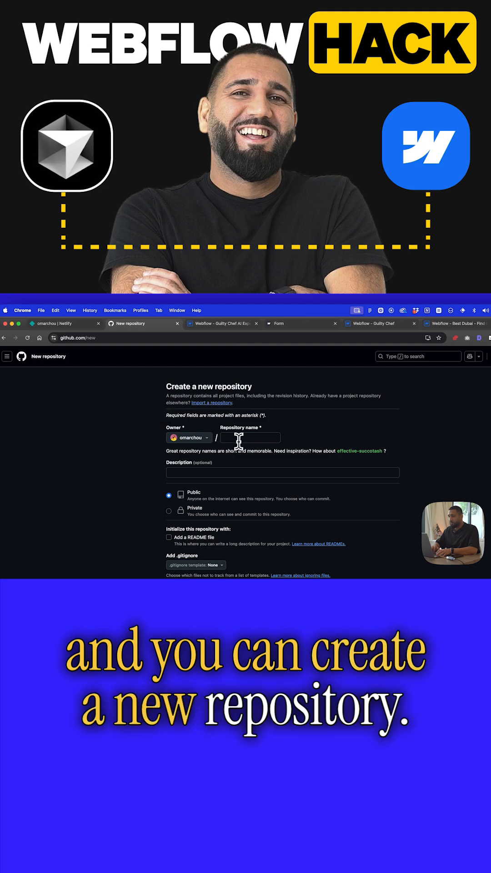
click(307, 544)
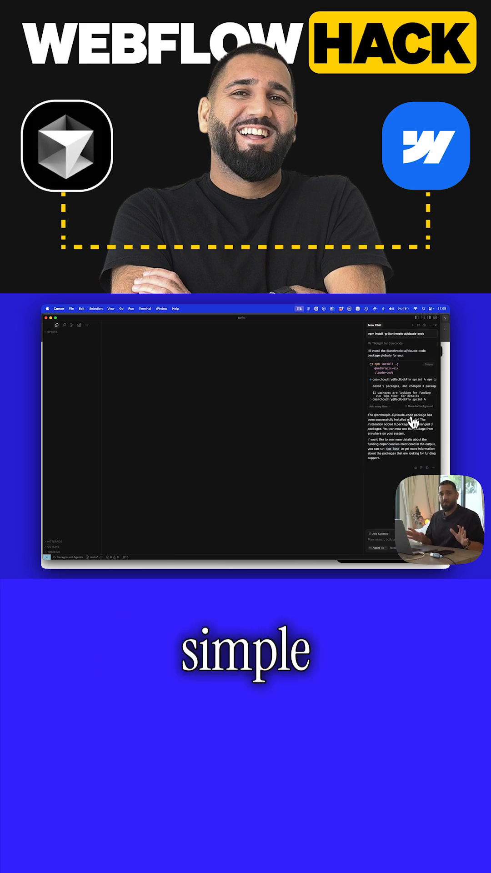
Launch a new terminal session from Cursor's Terminal menu
click(125, 310)
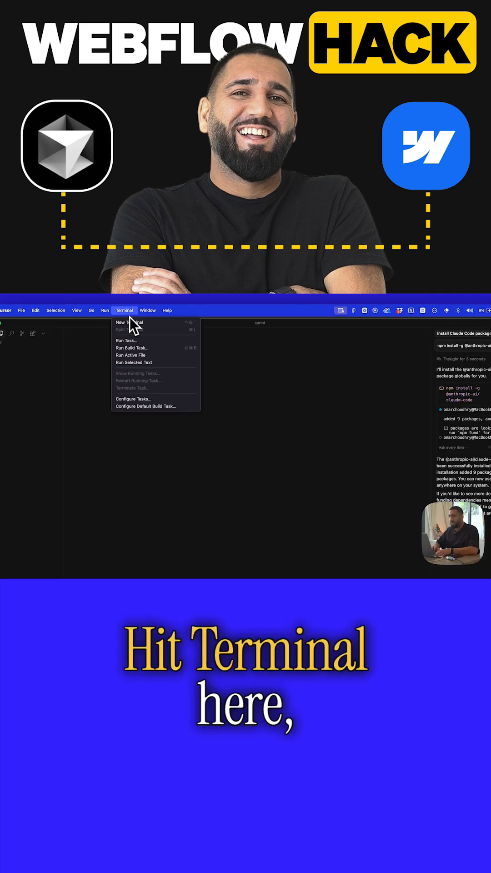
click(128, 323)
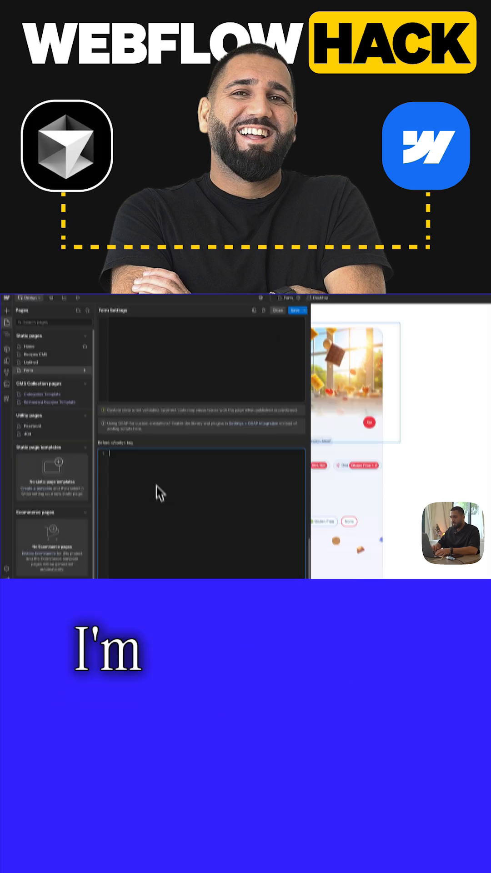
Type '<script src' into the Form page's Before </body> custom code box
text(<script)
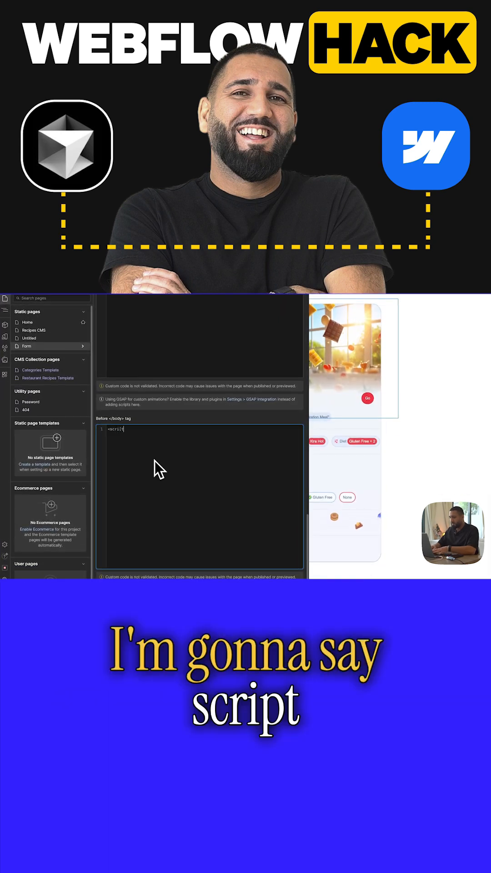
text(src)
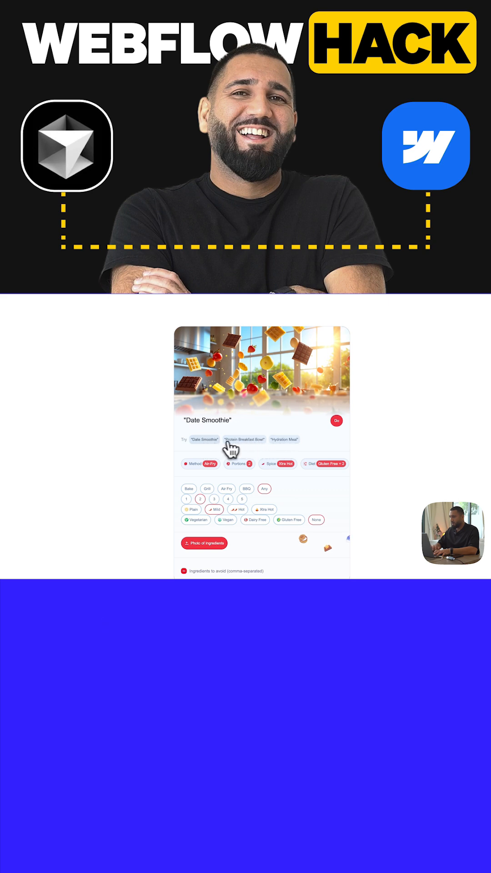
Pick the 'Hydration Meal' suggestion chip to pre-fill the recipe input
click(284, 440)
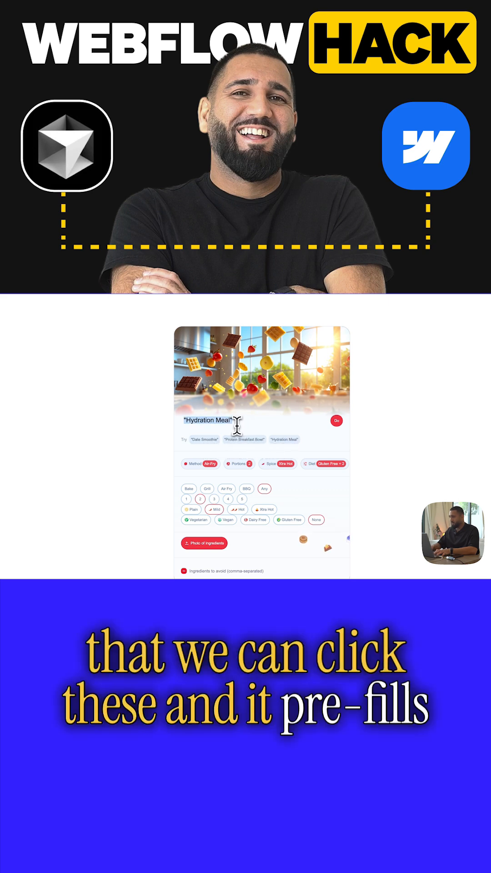